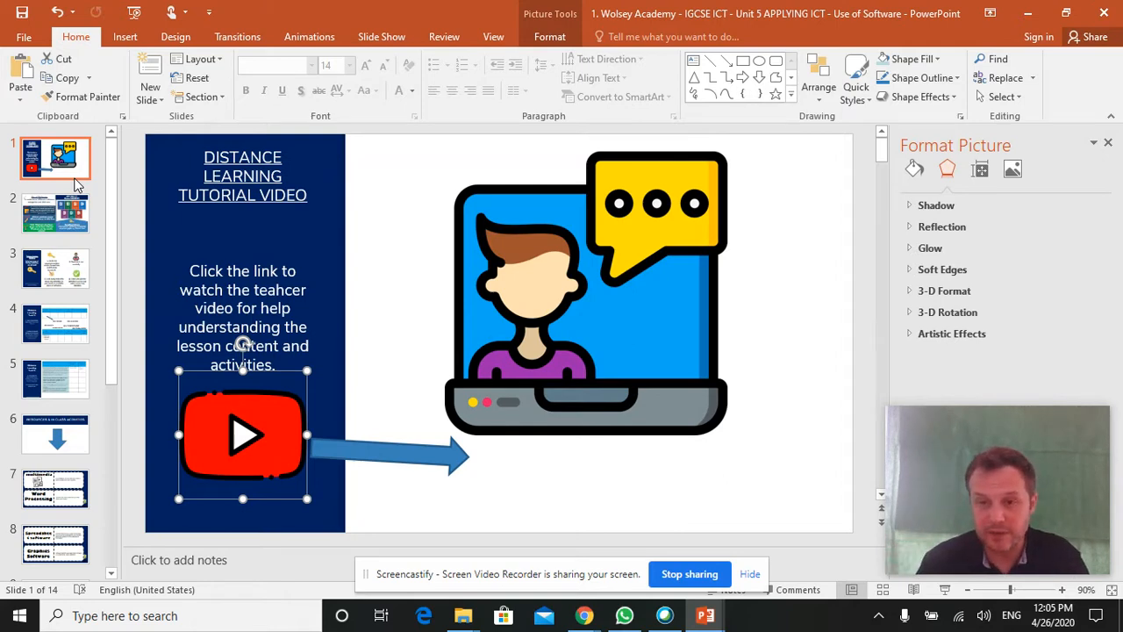
- Advance from the tutorial video title slide to slide 2, 'Use of Software'
click(55, 214)
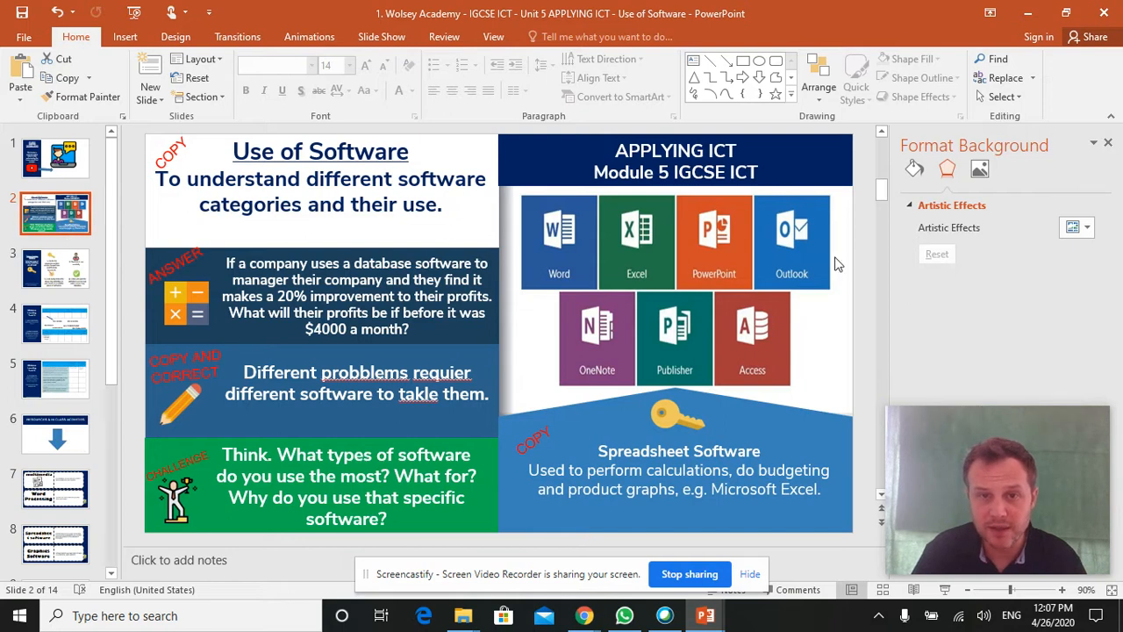
mouse_move(814, 288)
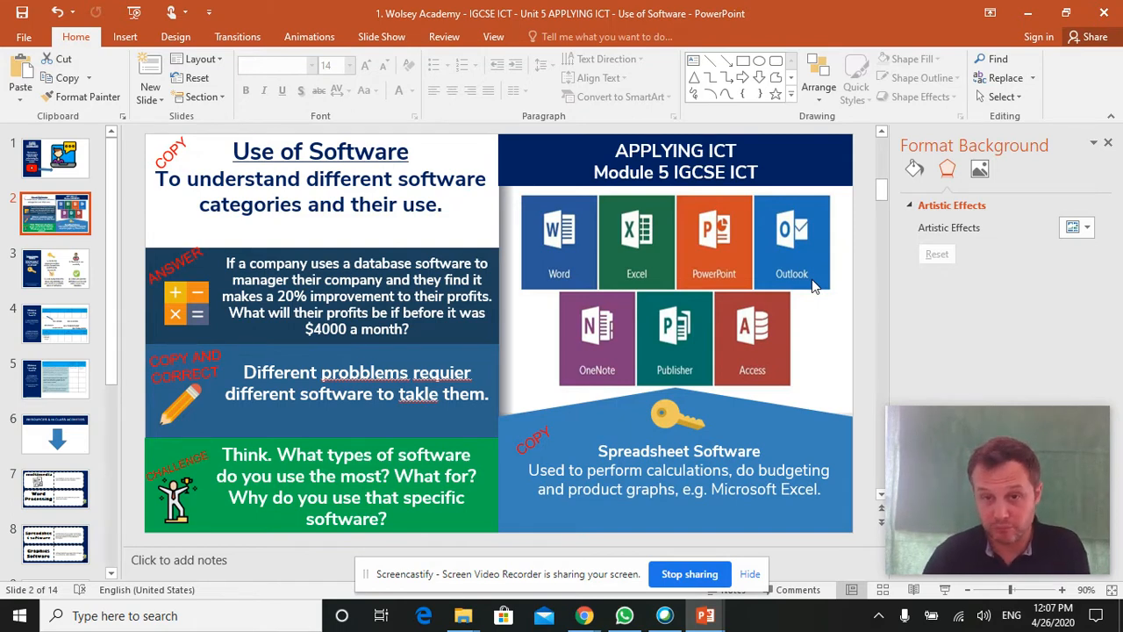
mouse_move(583, 382)
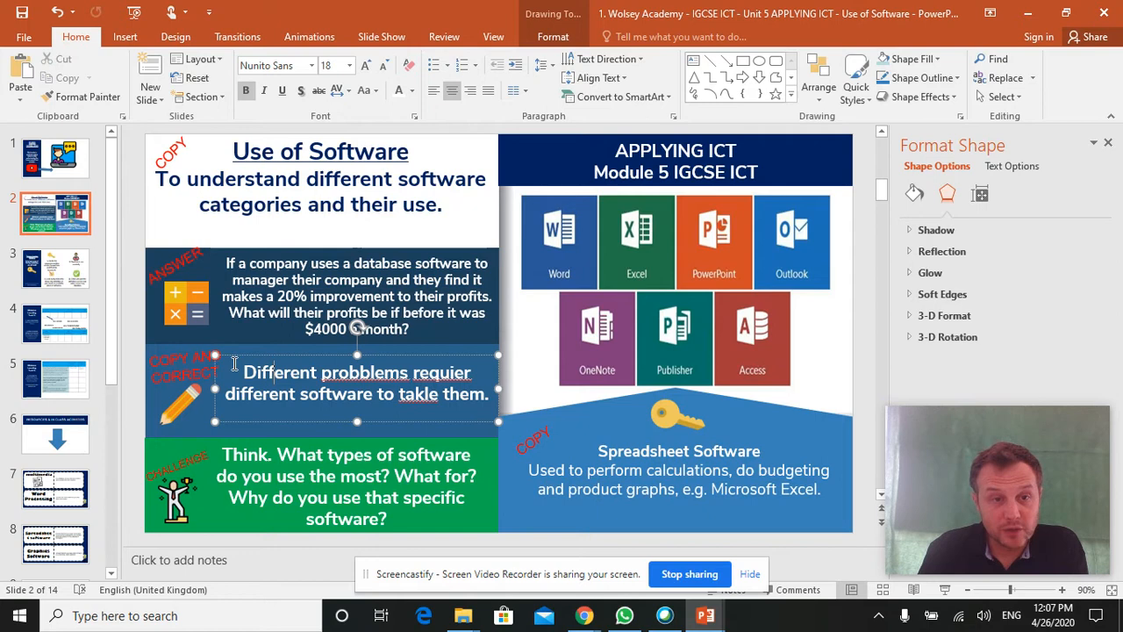
- Advance to slide 3, 'Distance Learning Activity 1', on learning key vocabulary
click(55, 266)
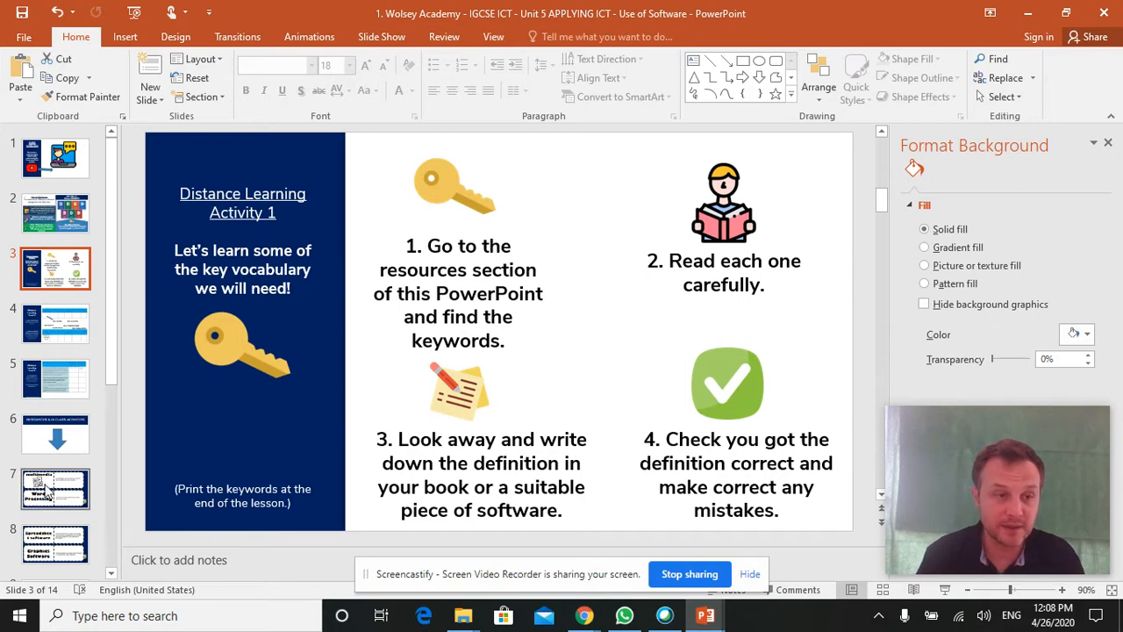
- Jump to slide 7, the keyword card for multimedia and Word Processing
click(54, 488)
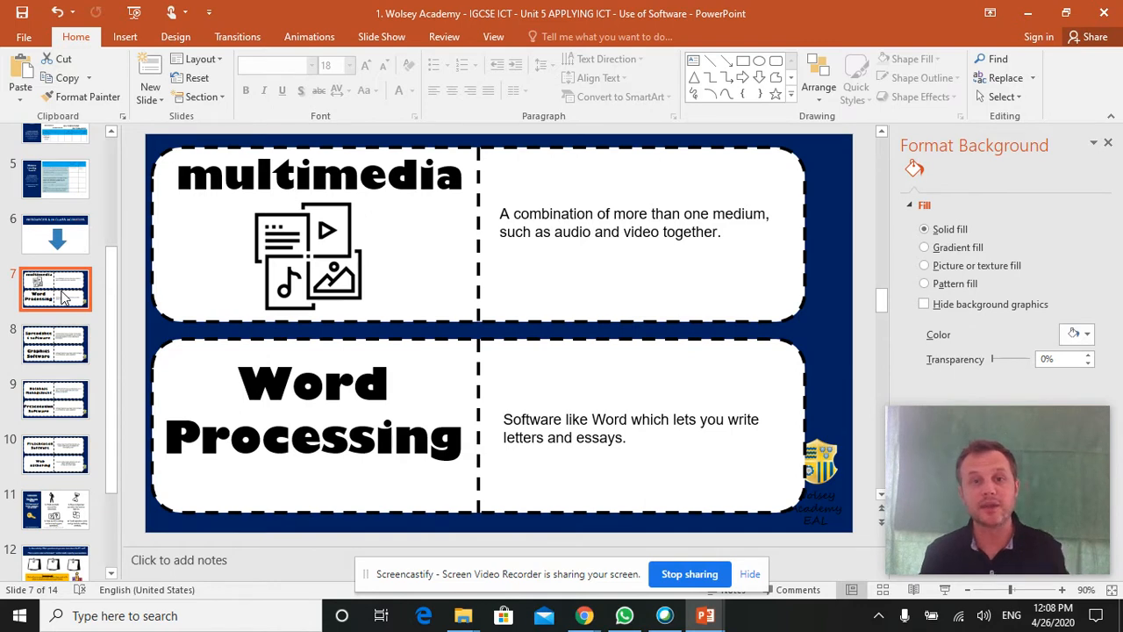
- Show keyword slides 8-10 (Spreadsheet/Graphics, Database Management, Presentation/Web authoring), then return to slide 3
click(55, 342)
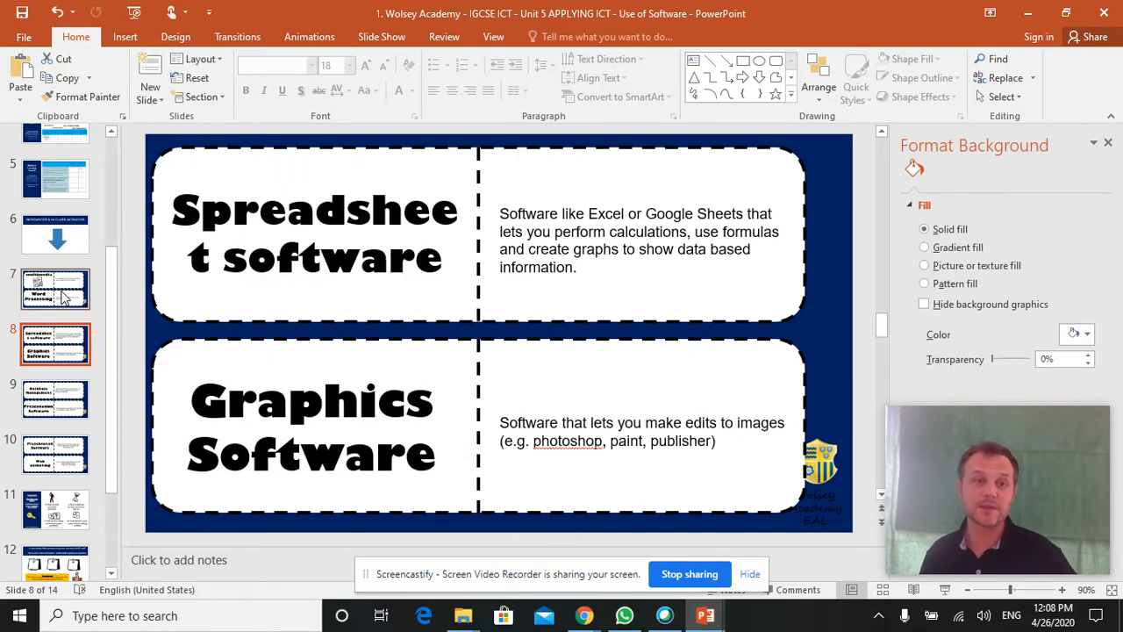
click(54, 400)
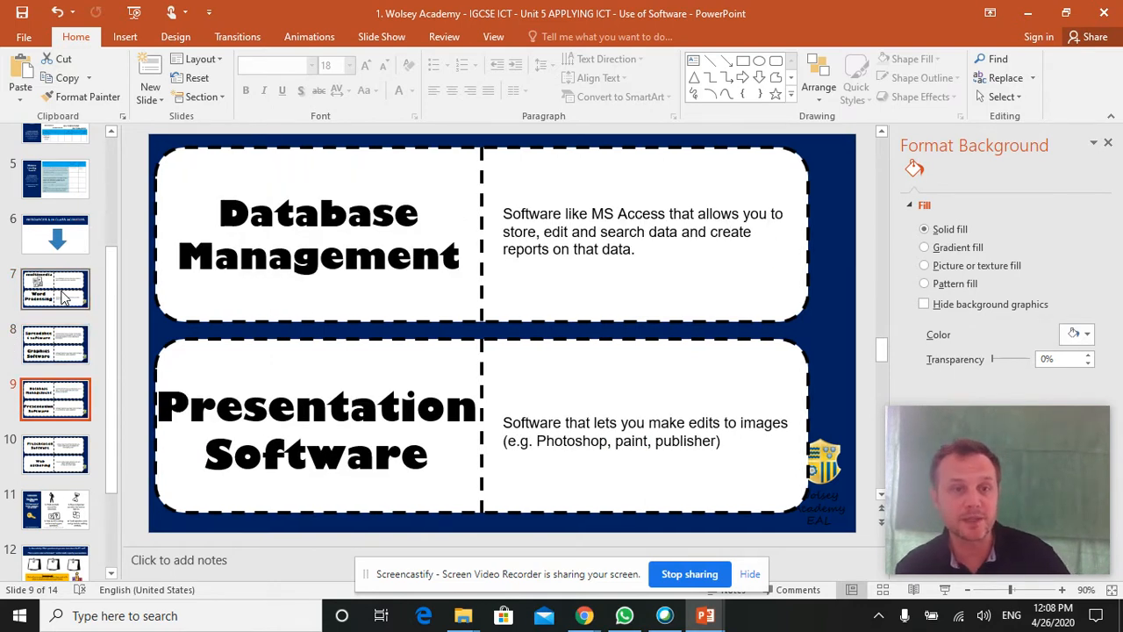
click(55, 452)
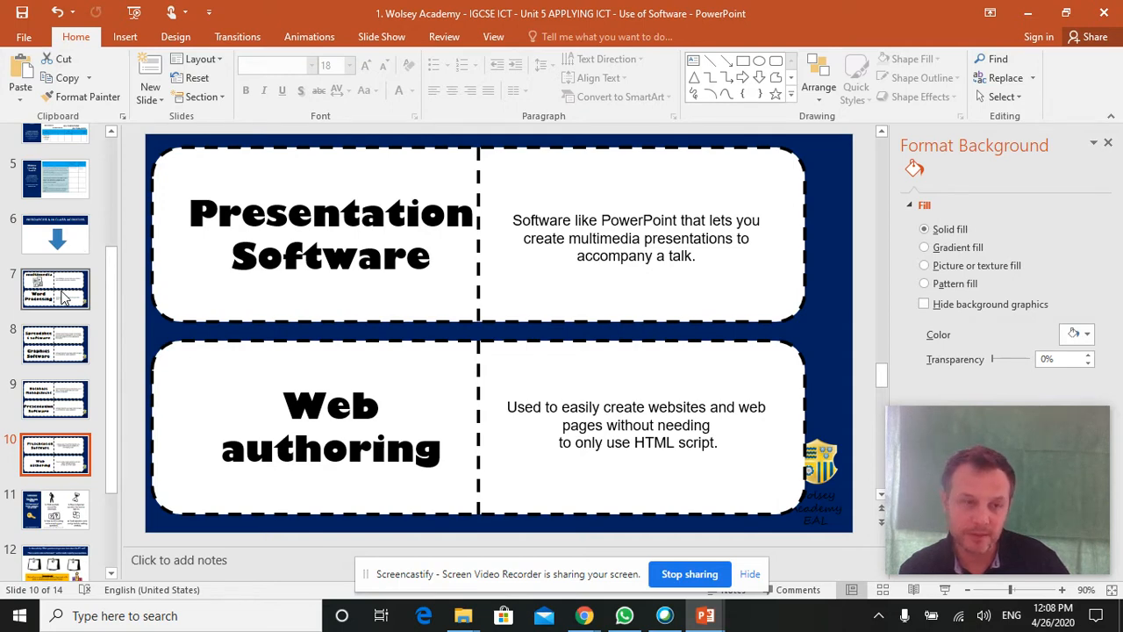
click(54, 342)
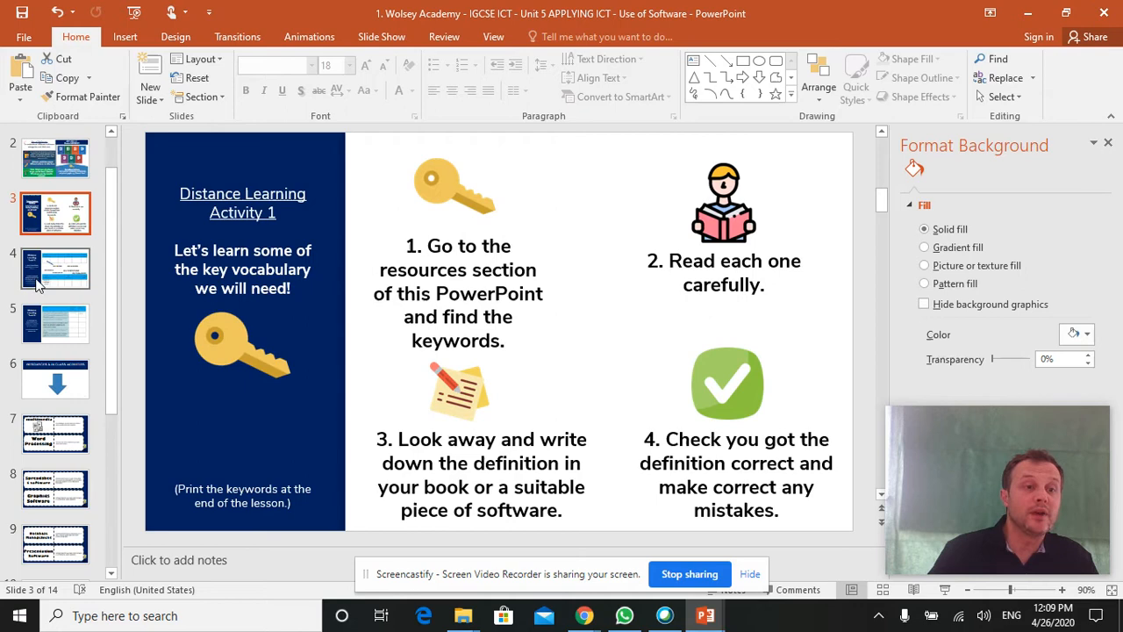
click(55, 266)
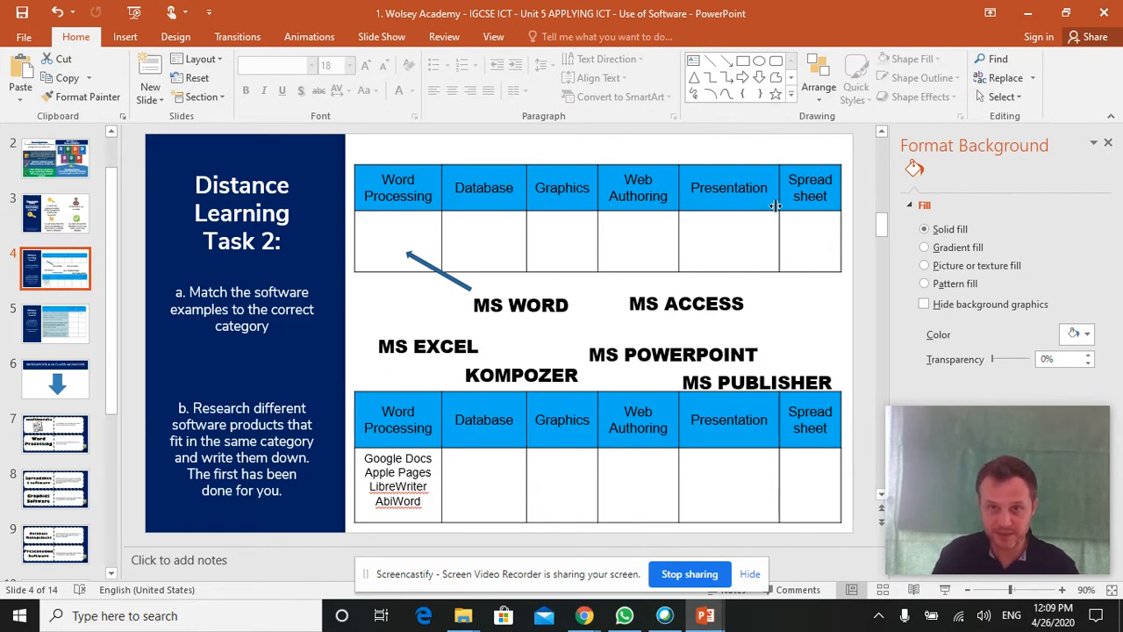
mouse_move(555, 289)
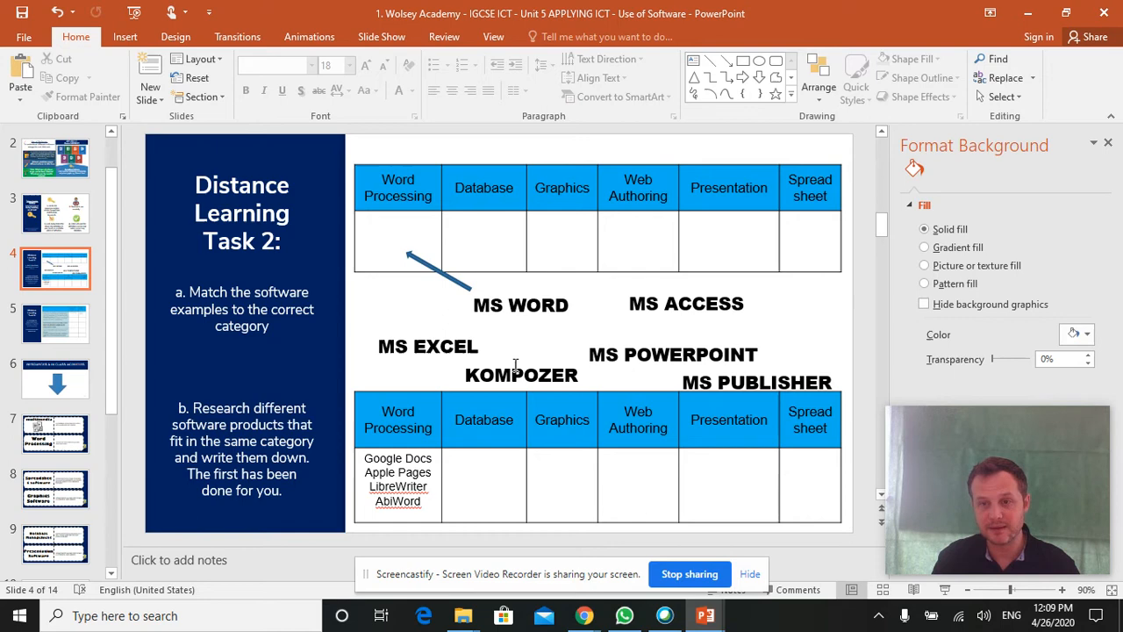
mouse_move(575, 190)
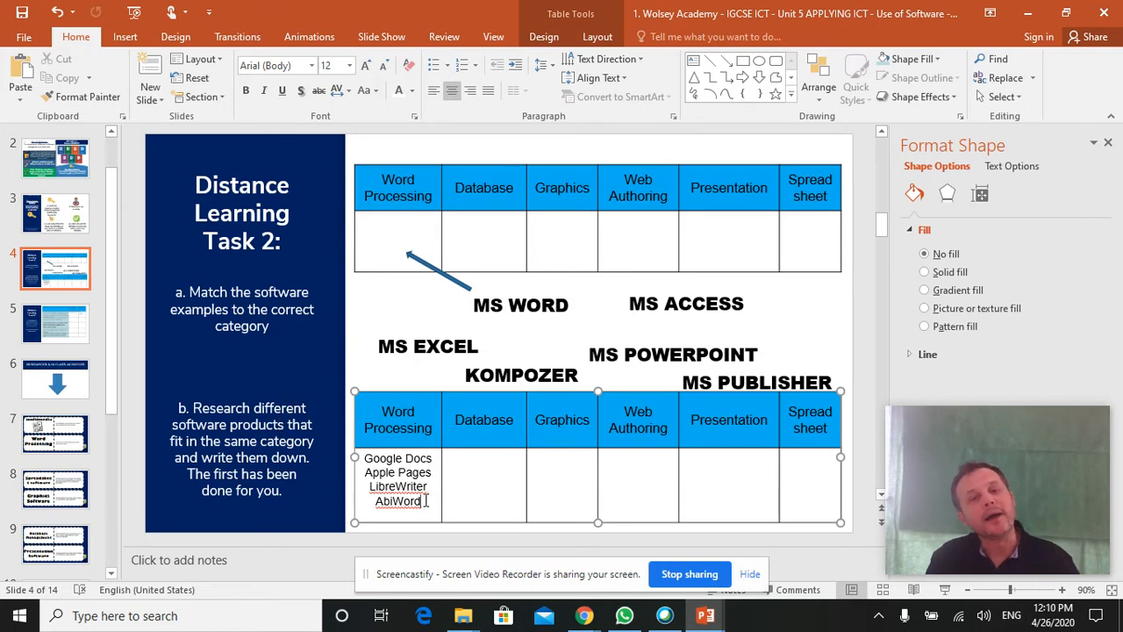
- Review the Task 2 example table, then move to slide 5, 'Distance Learning Task 3' scenarios
click(480, 467)
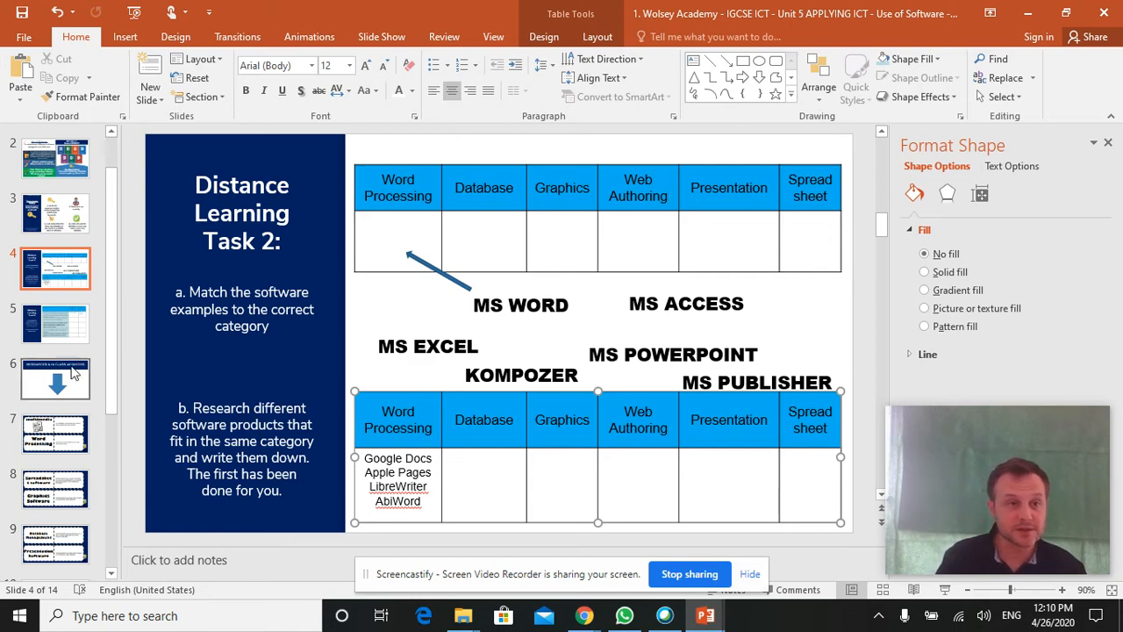
click(56, 323)
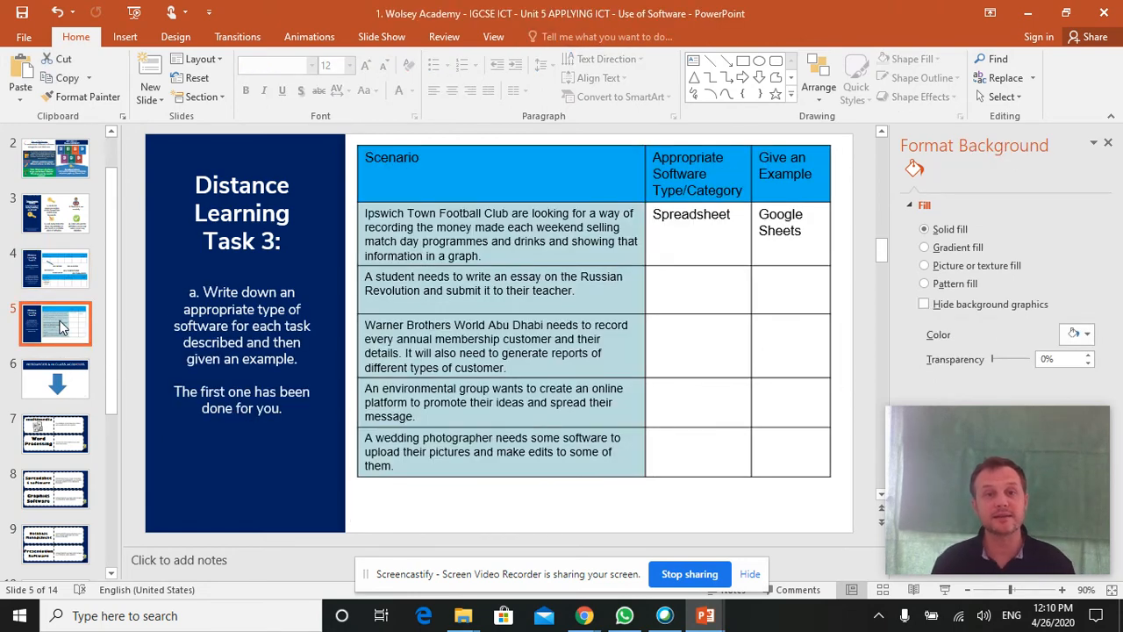